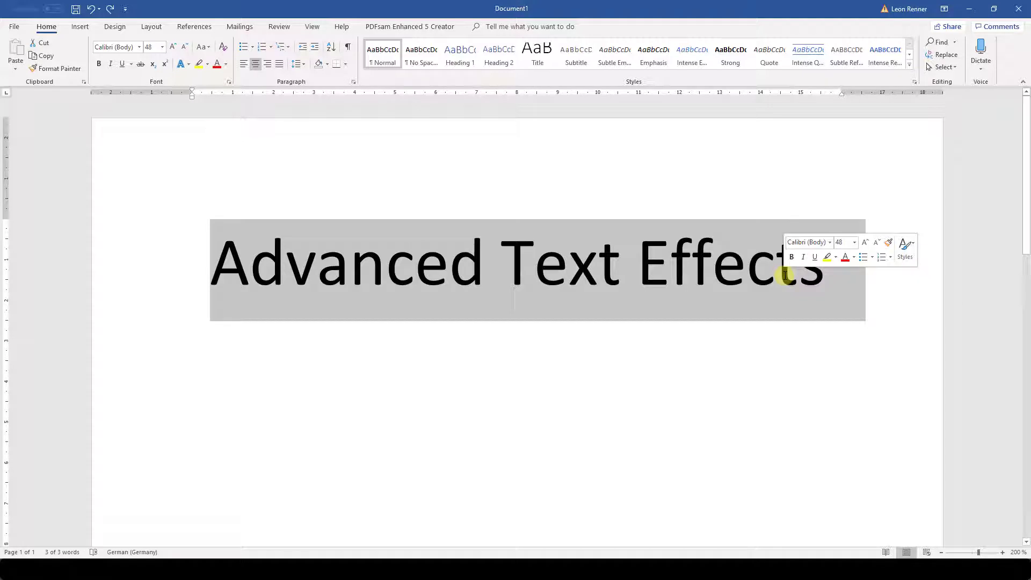
Step: Open the Text Effects and Typography list for the 'Advanced Text Effects' heading
left_click(182, 64)
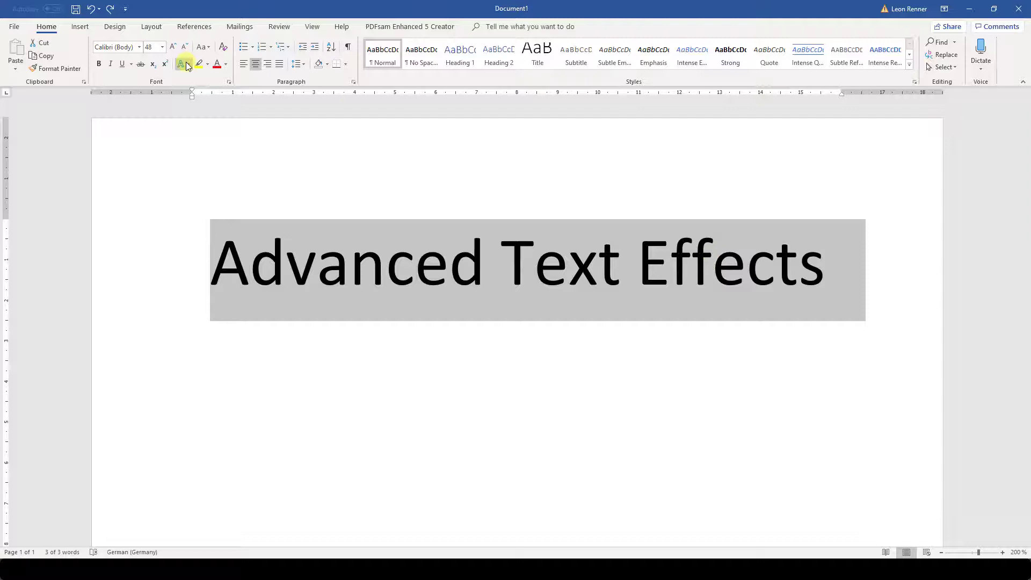
left_click(182, 64)
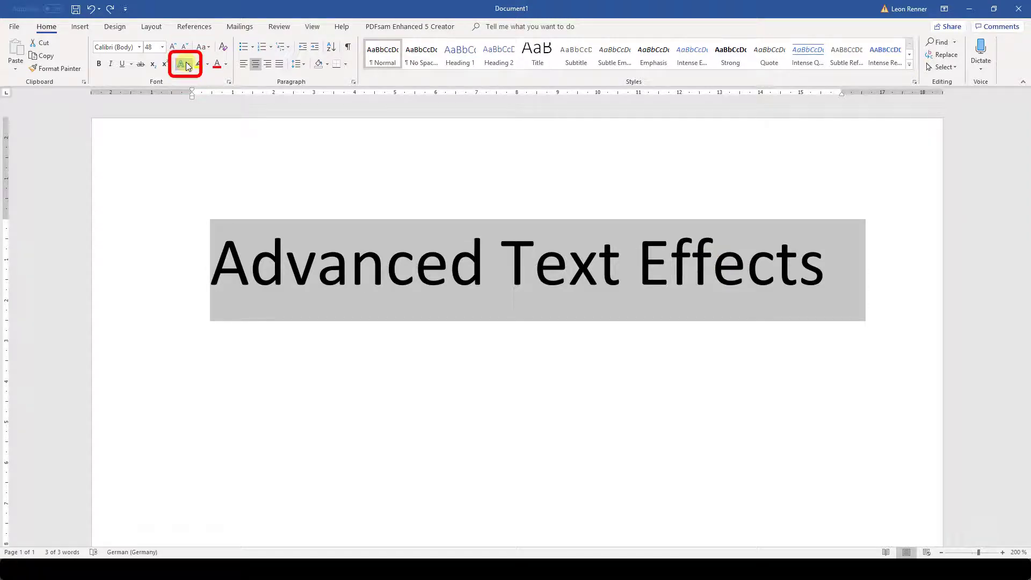
left_click(184, 64)
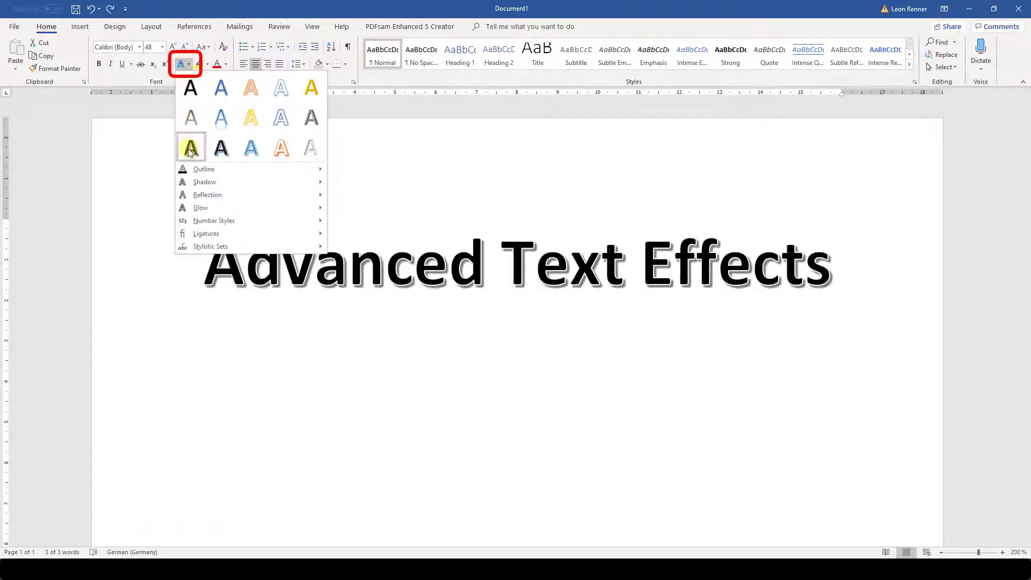
mouse_move(208, 194)
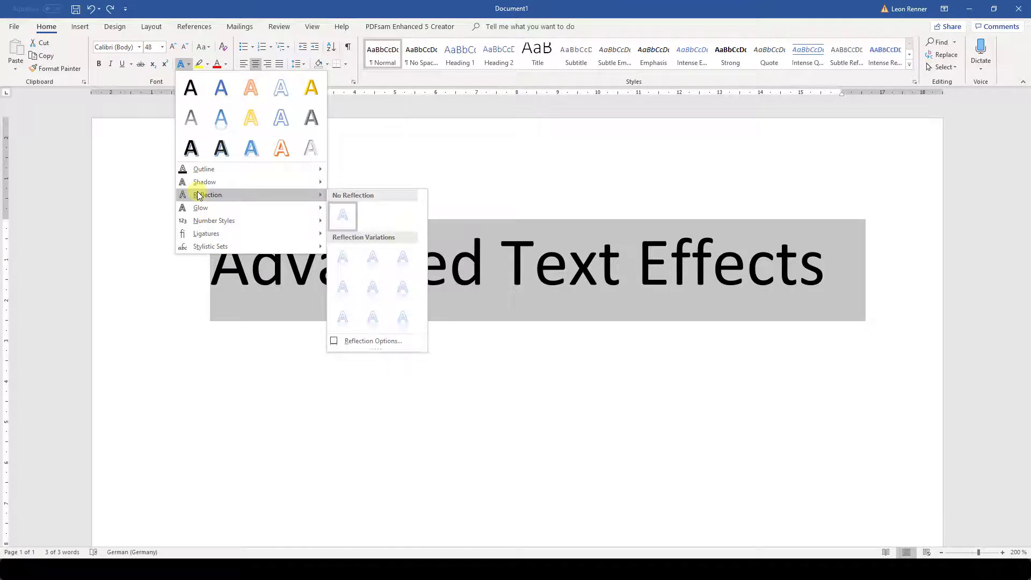
mouse_move(204, 182)
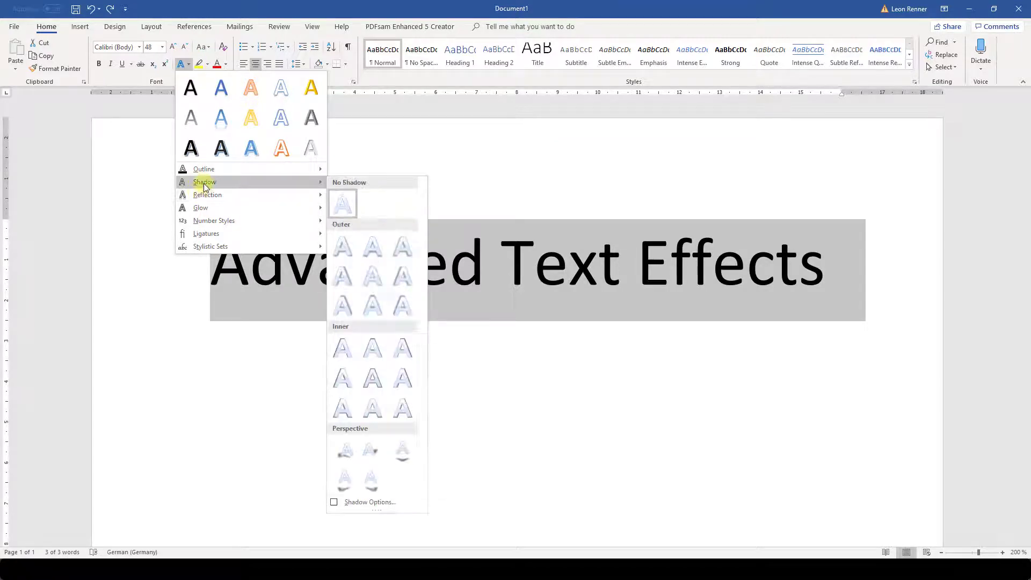
mouse_move(342, 246)
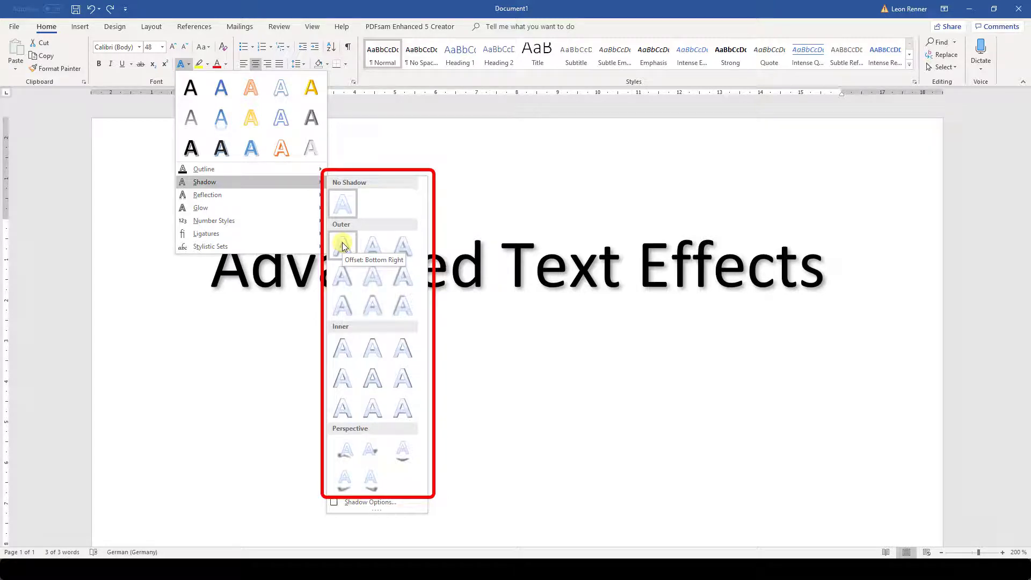
Step: Give the heading an Outer 'Offset: Bottom Right' shadow
left_click(341, 240)
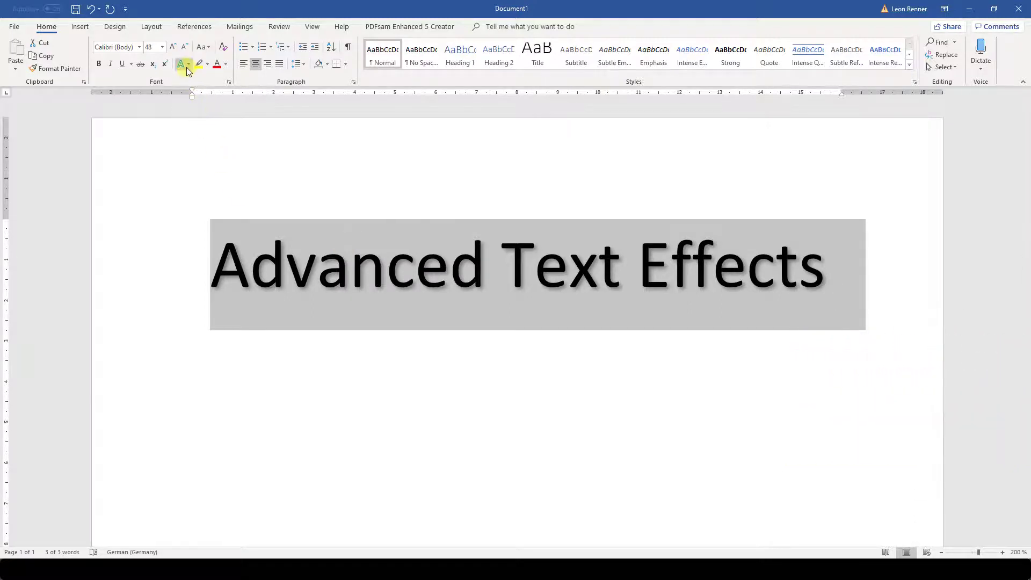
left_click(182, 64)
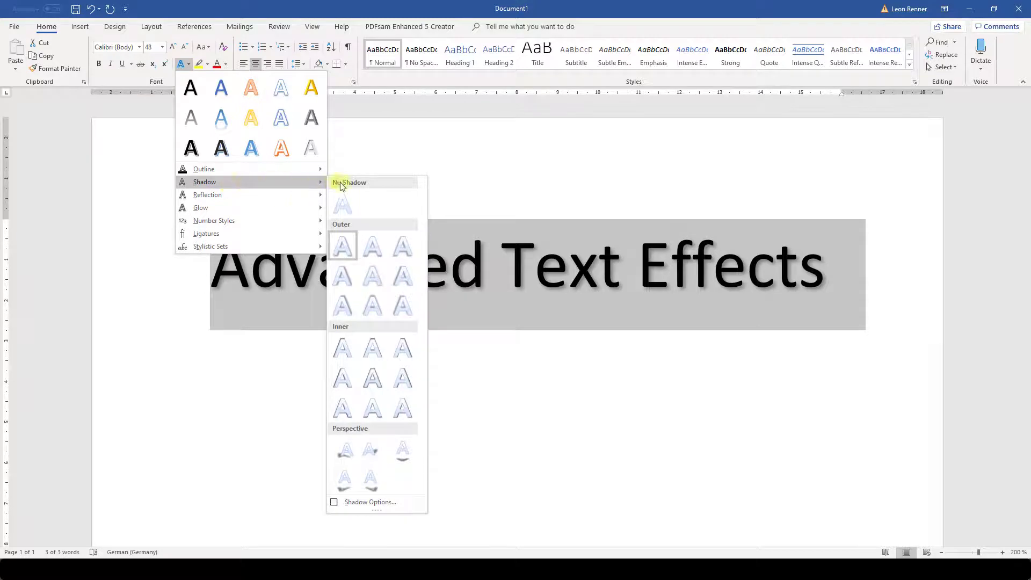
mouse_move(369, 502)
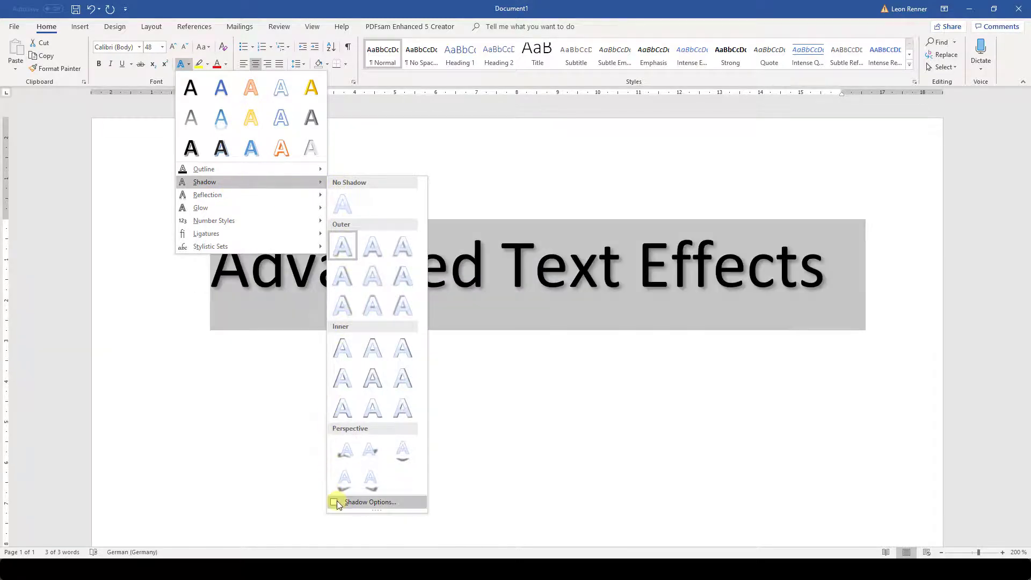
Step: In the detailed shadow settings, make the shadow red at 30% transparency
left_click(370, 502)
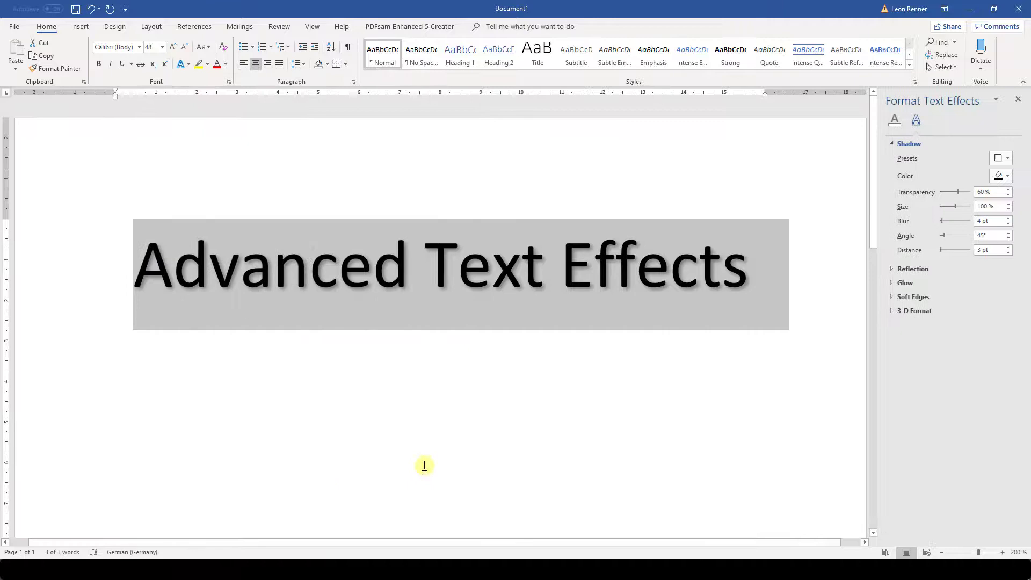
left_click(1007, 176)
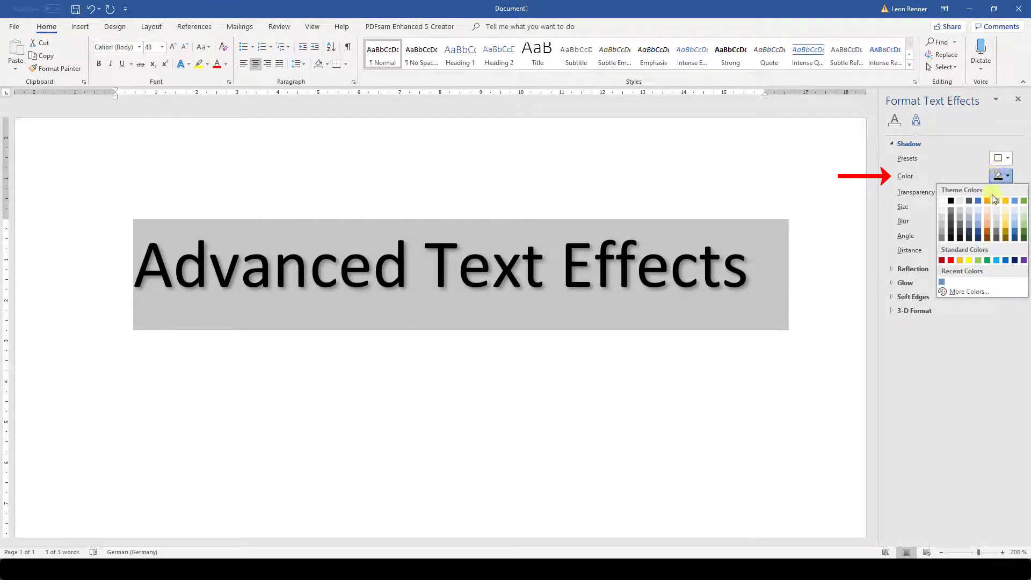
left_click(993, 201)
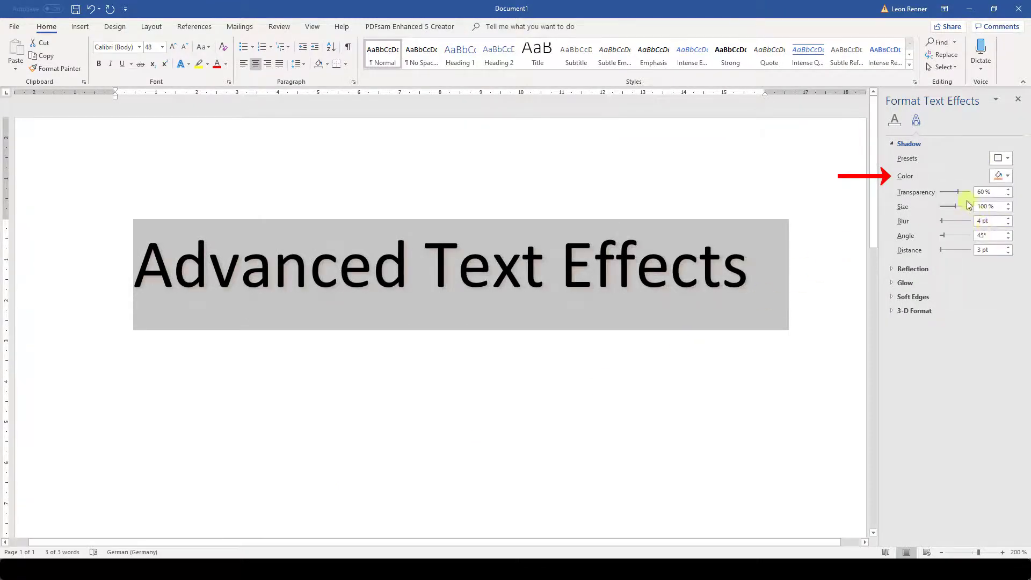
left_click_drag(966, 191, 949, 191)
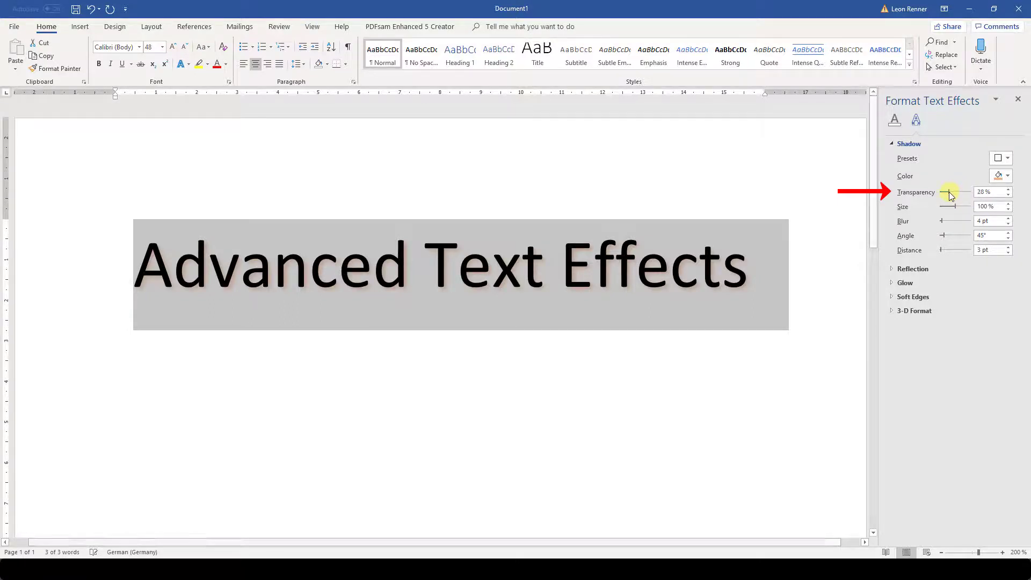
left_click(1007, 190)
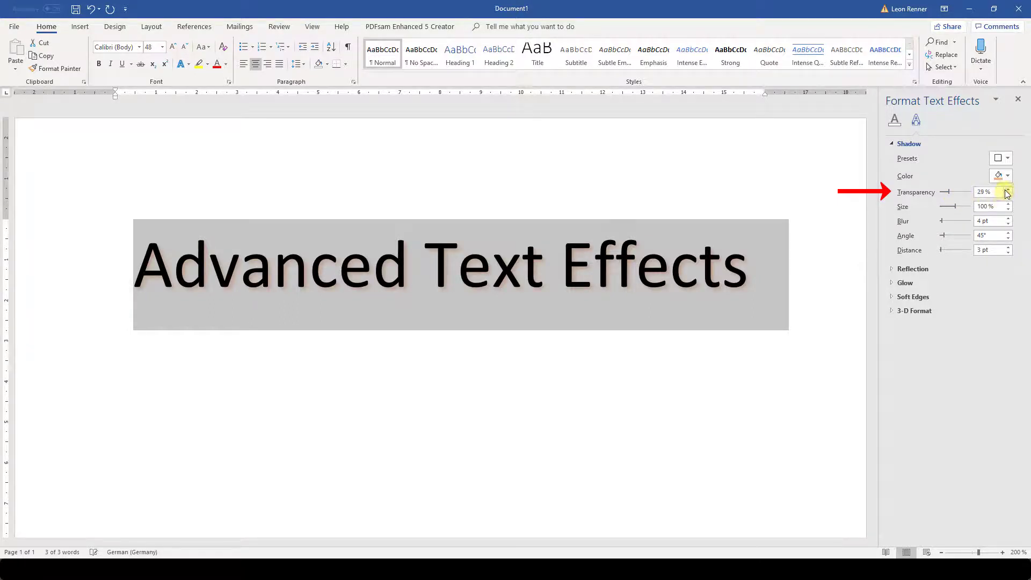
left_click(1007, 190)
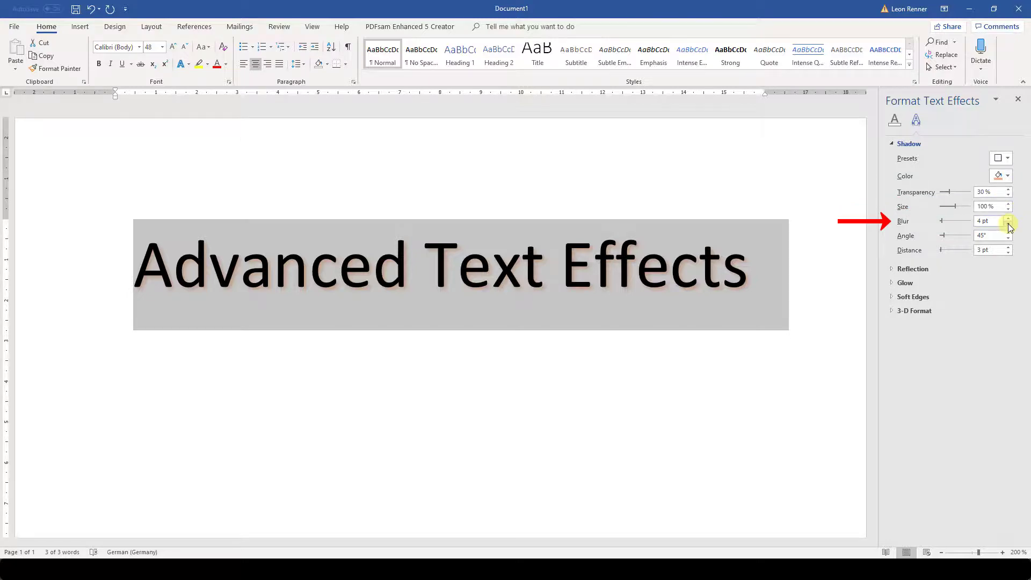
Step: Reduce the shadow blur to 2 pt and set the shadow angle to 270°
left_click(1008, 223)
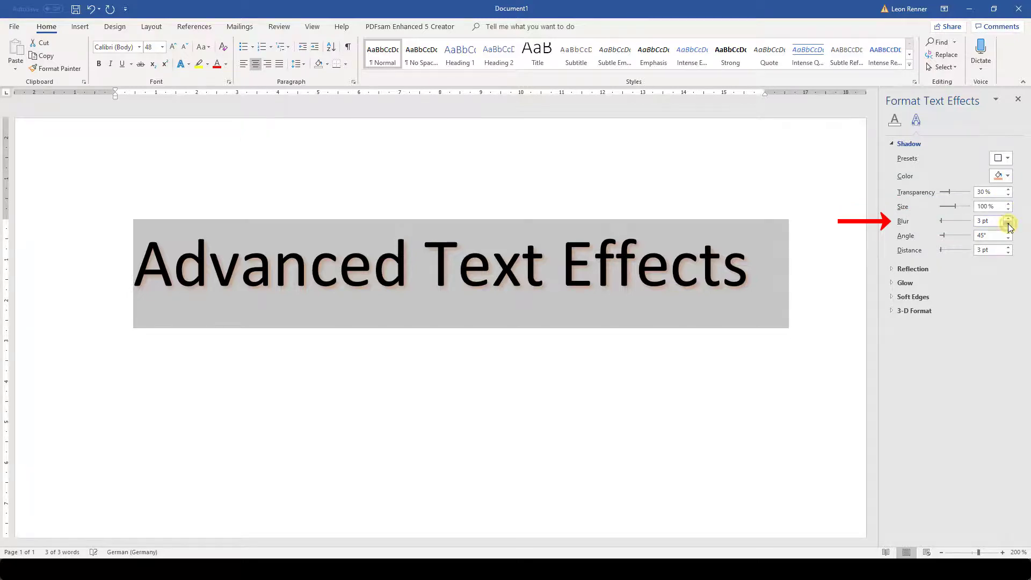
left_click(1009, 223)
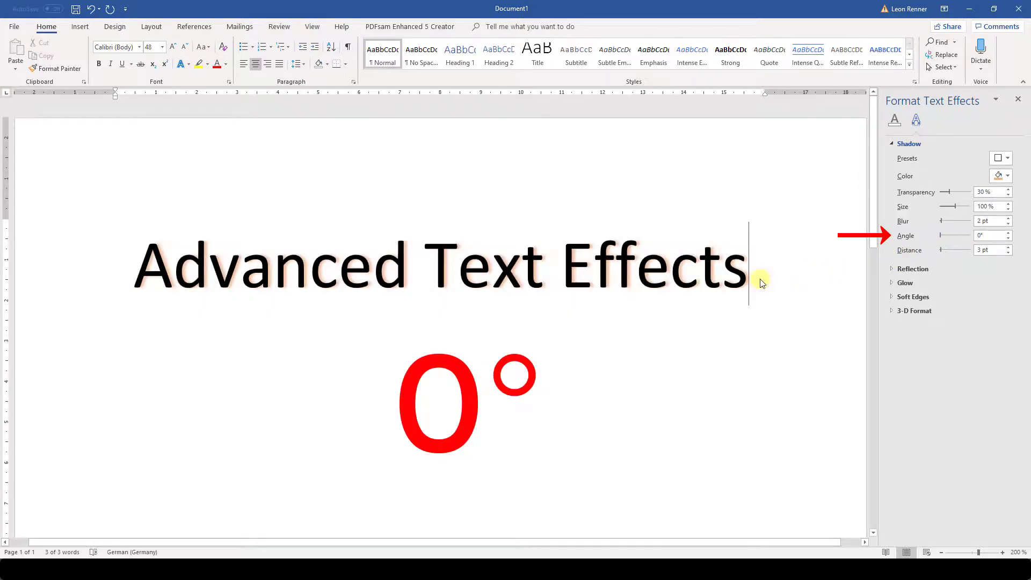
triple_click(434, 267)
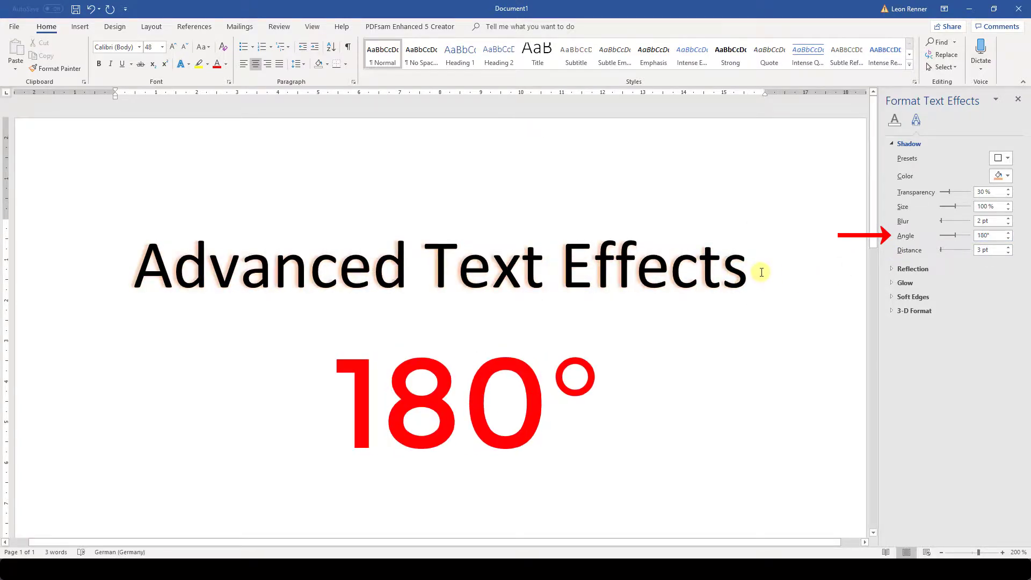
left_click(1002, 232)
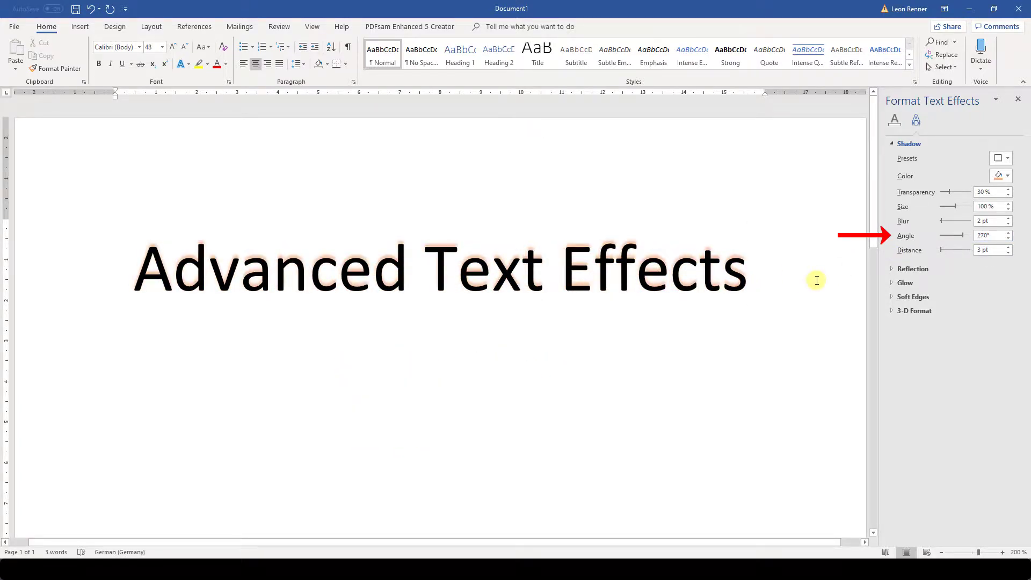